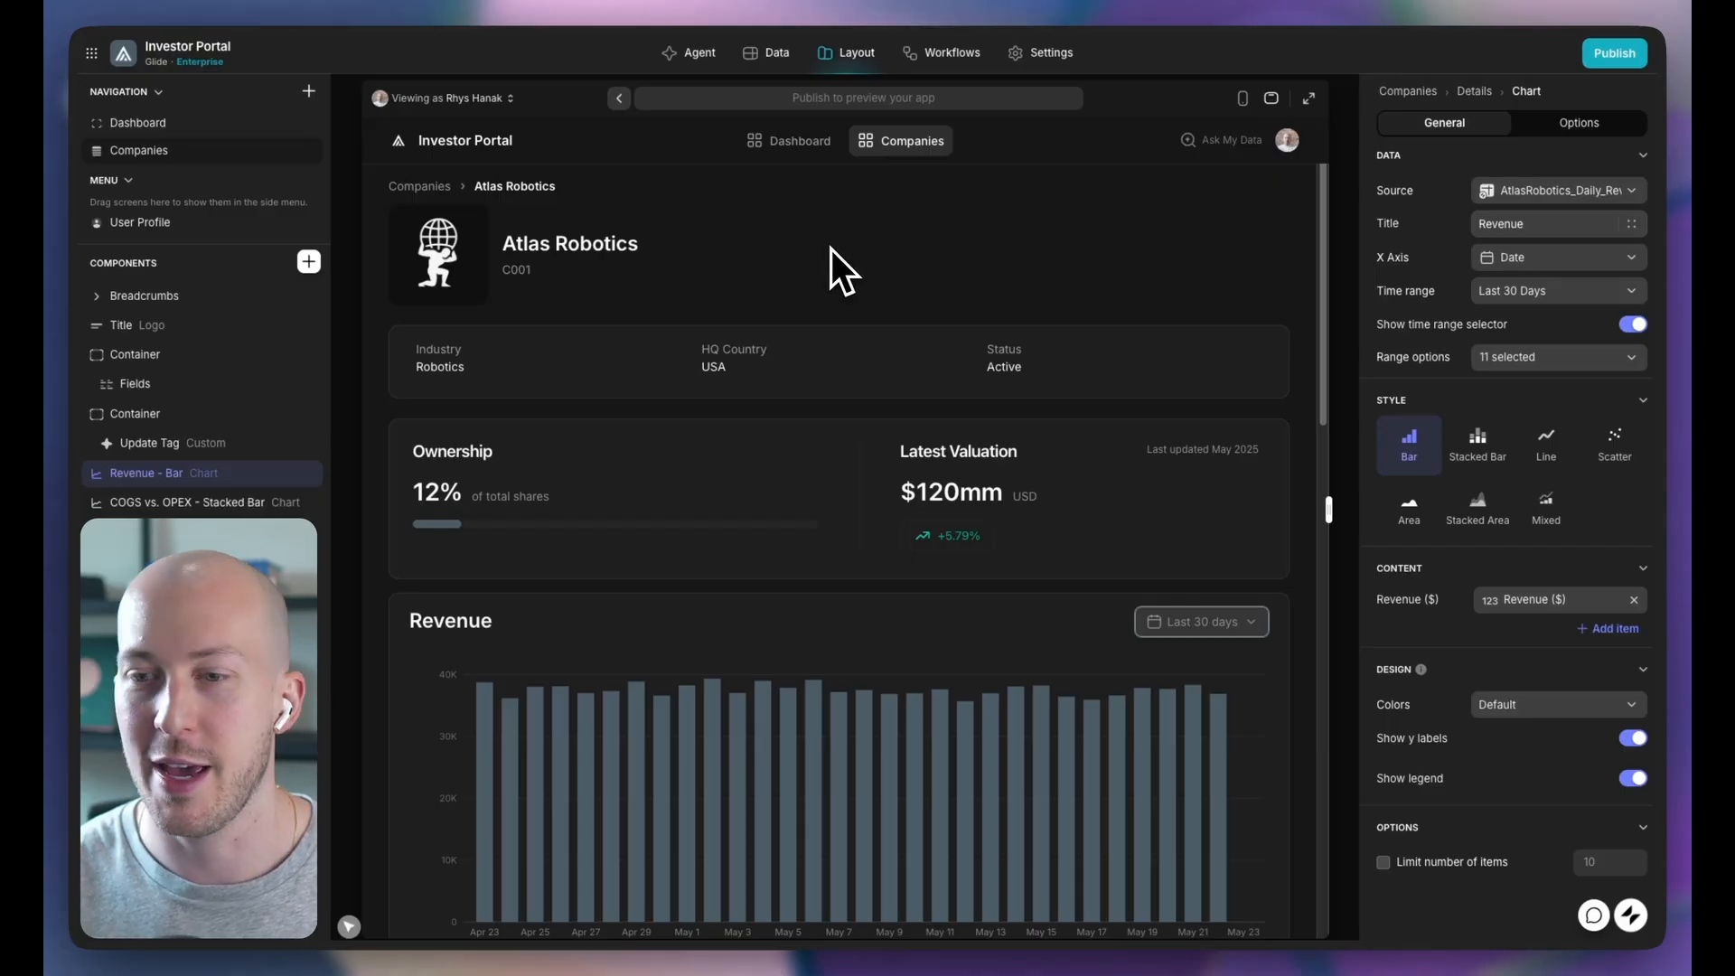
- Set the Revenue chart's time range to Quarter to date, then to All available dates
scroll(down, 3)
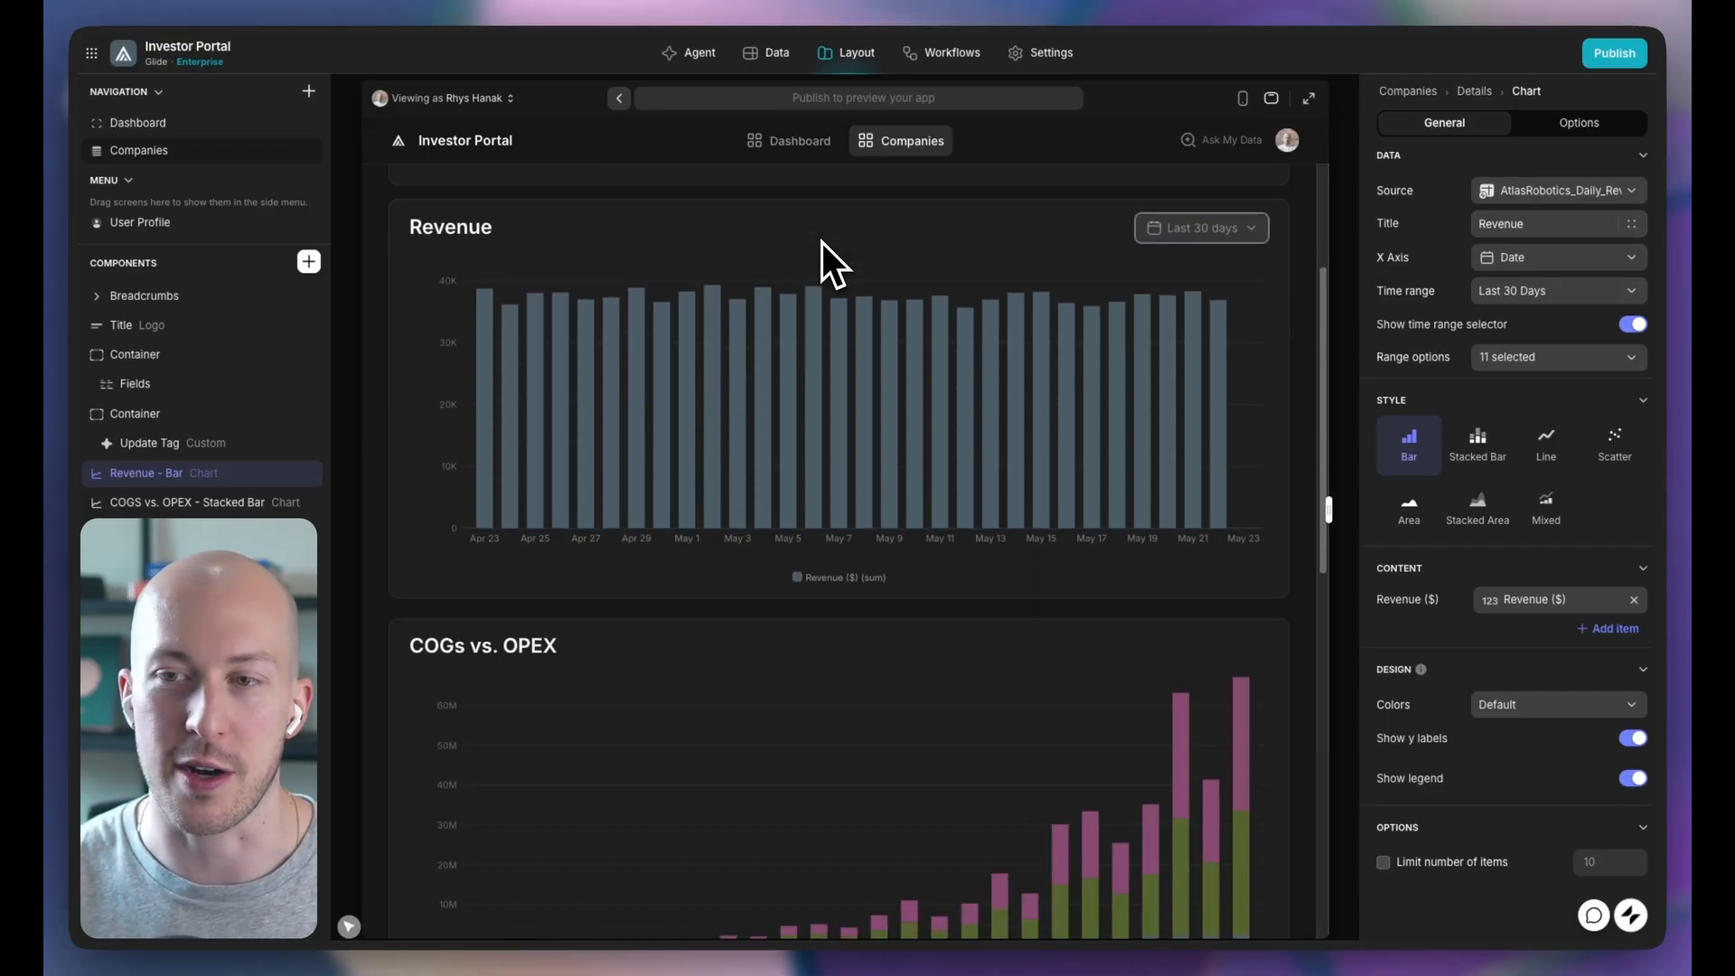
scroll(down, 3)
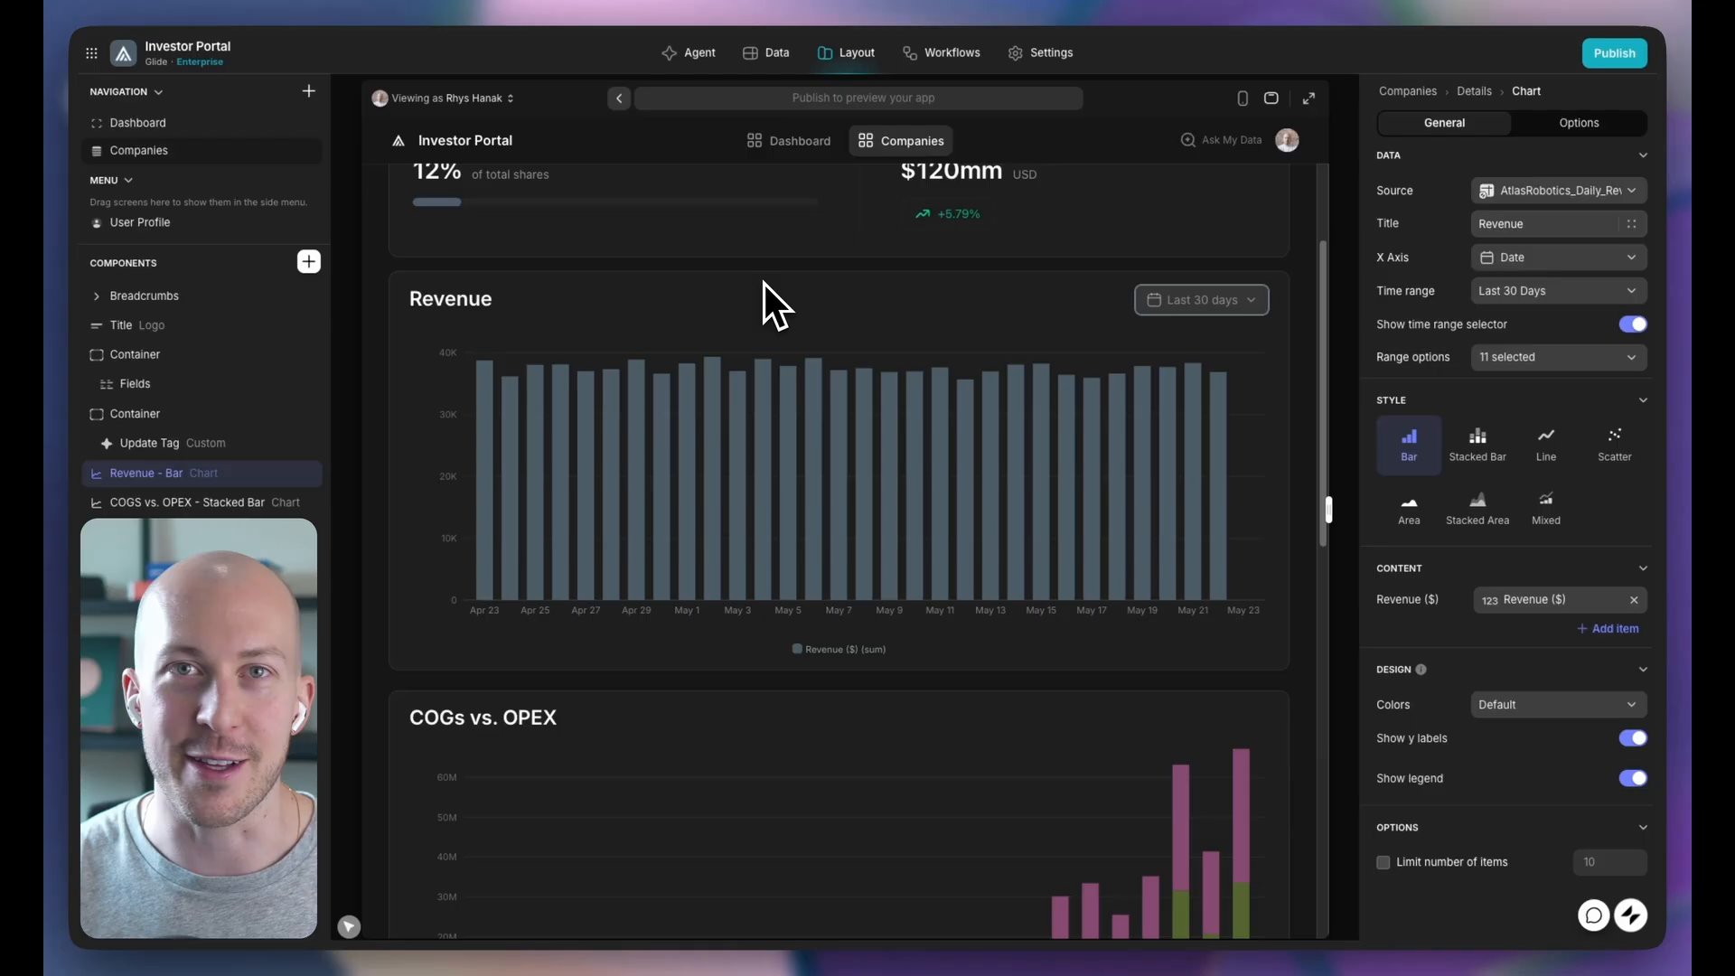
mouse_move(990, 454)
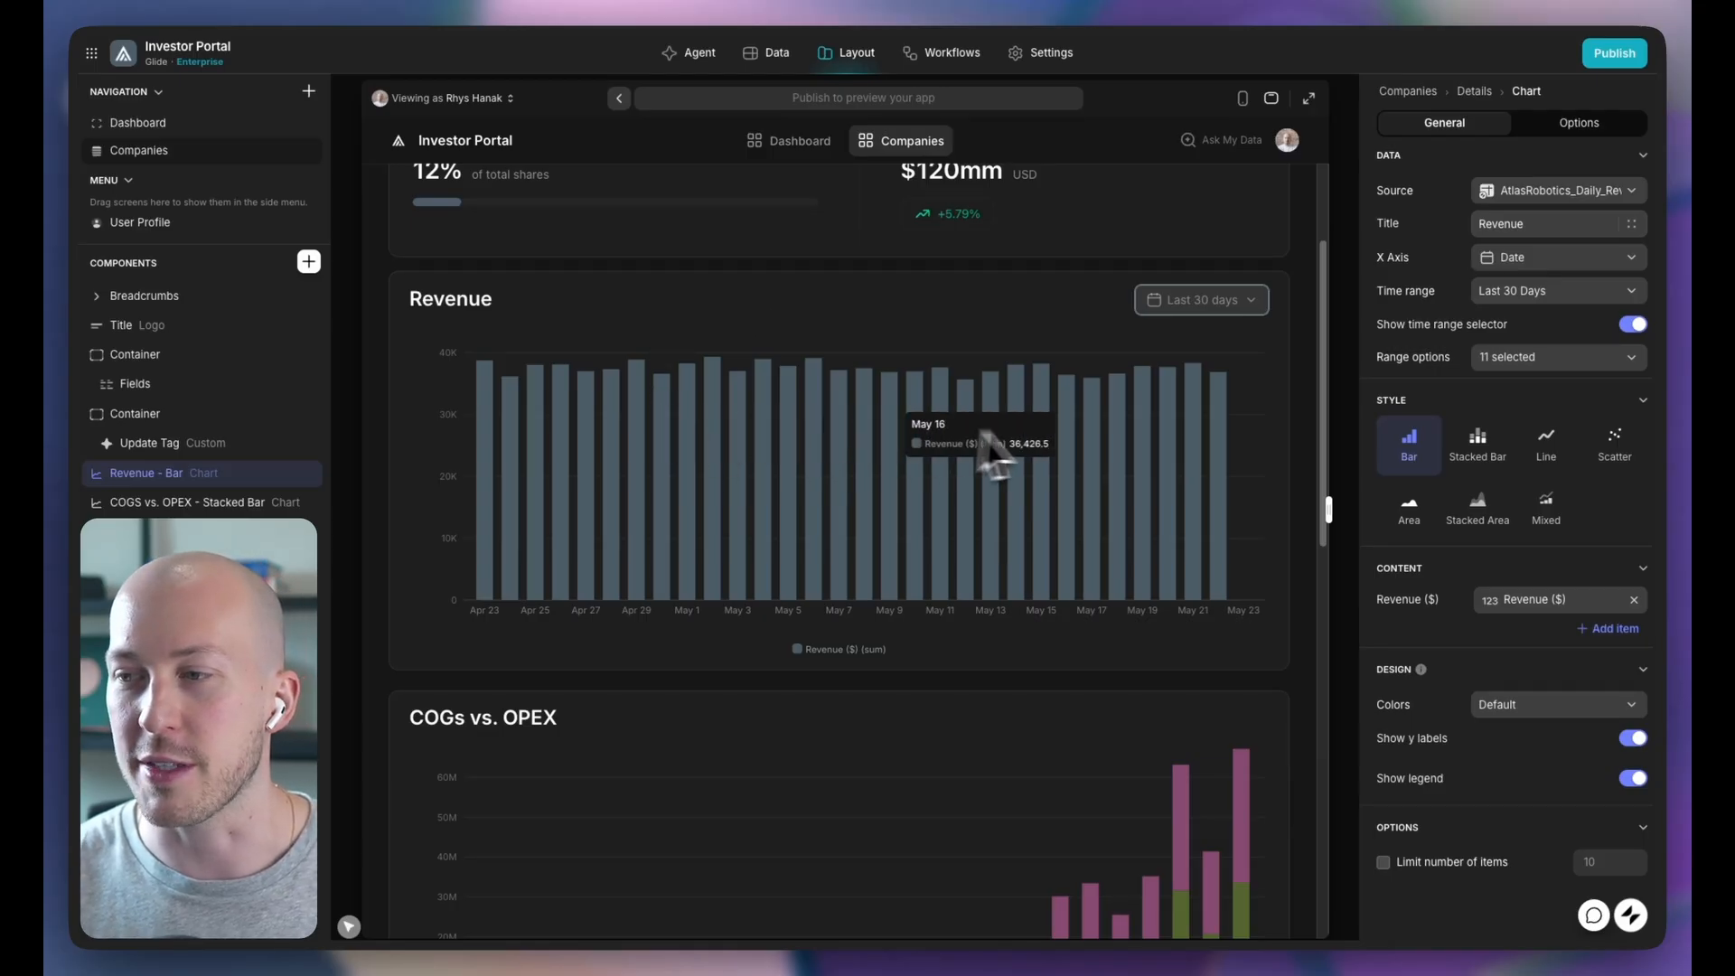
mouse_move(1357, 397)
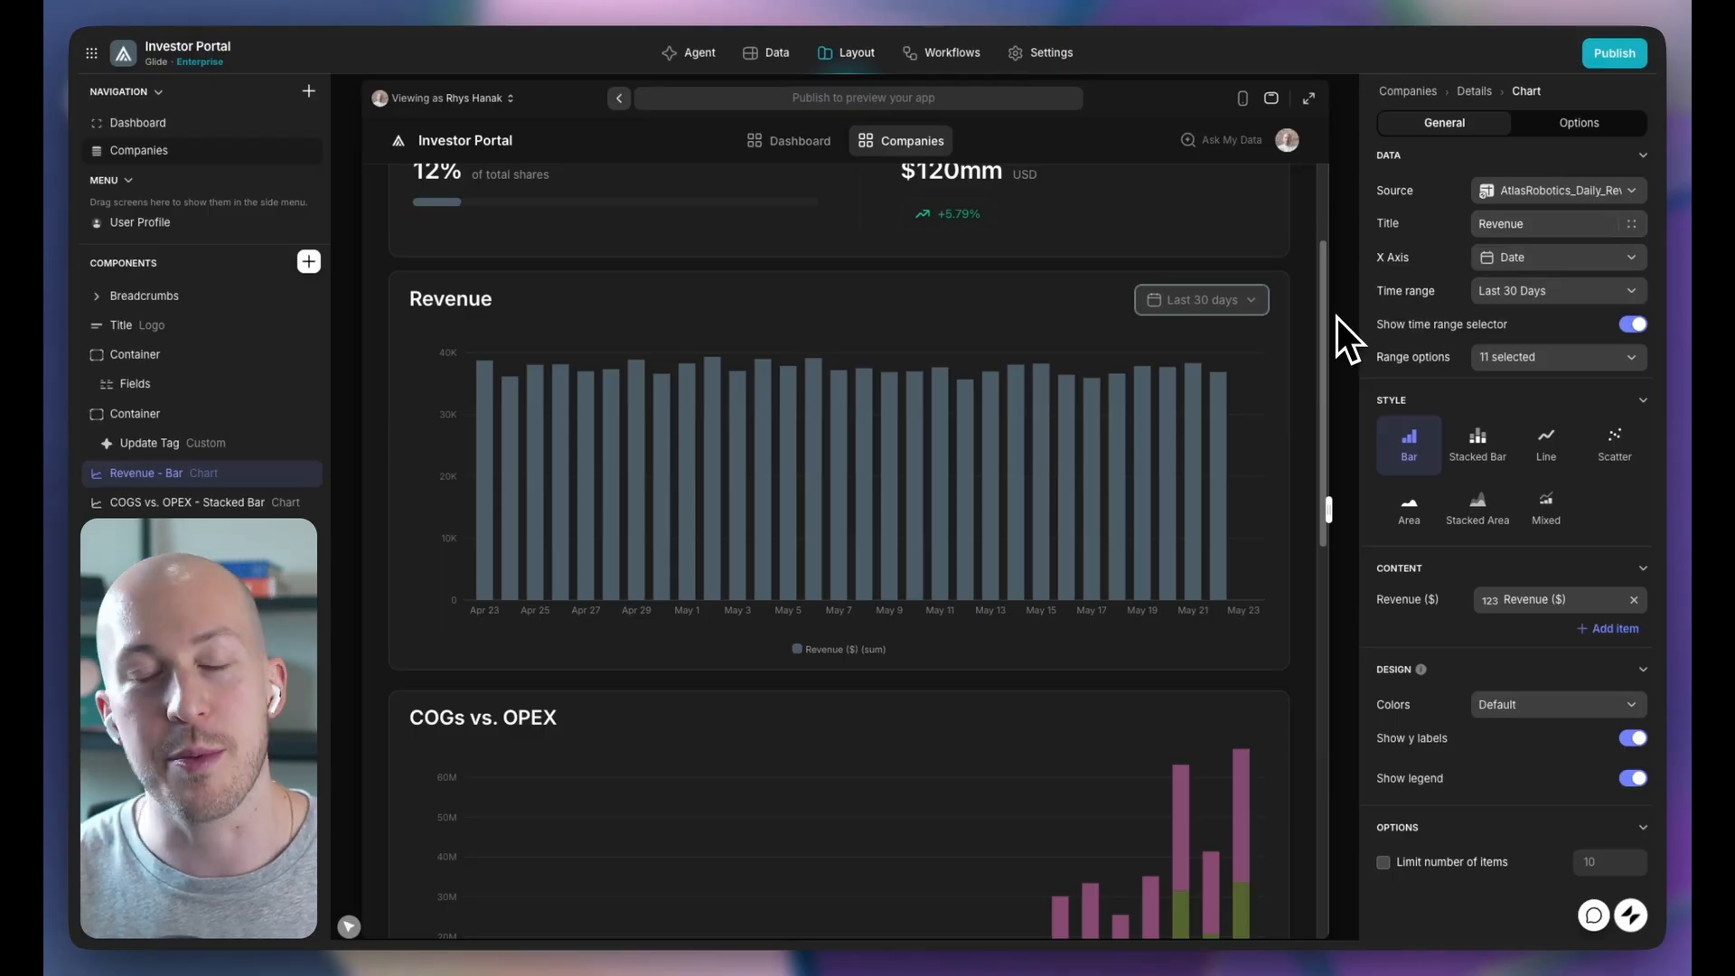
mouse_move(1333, 338)
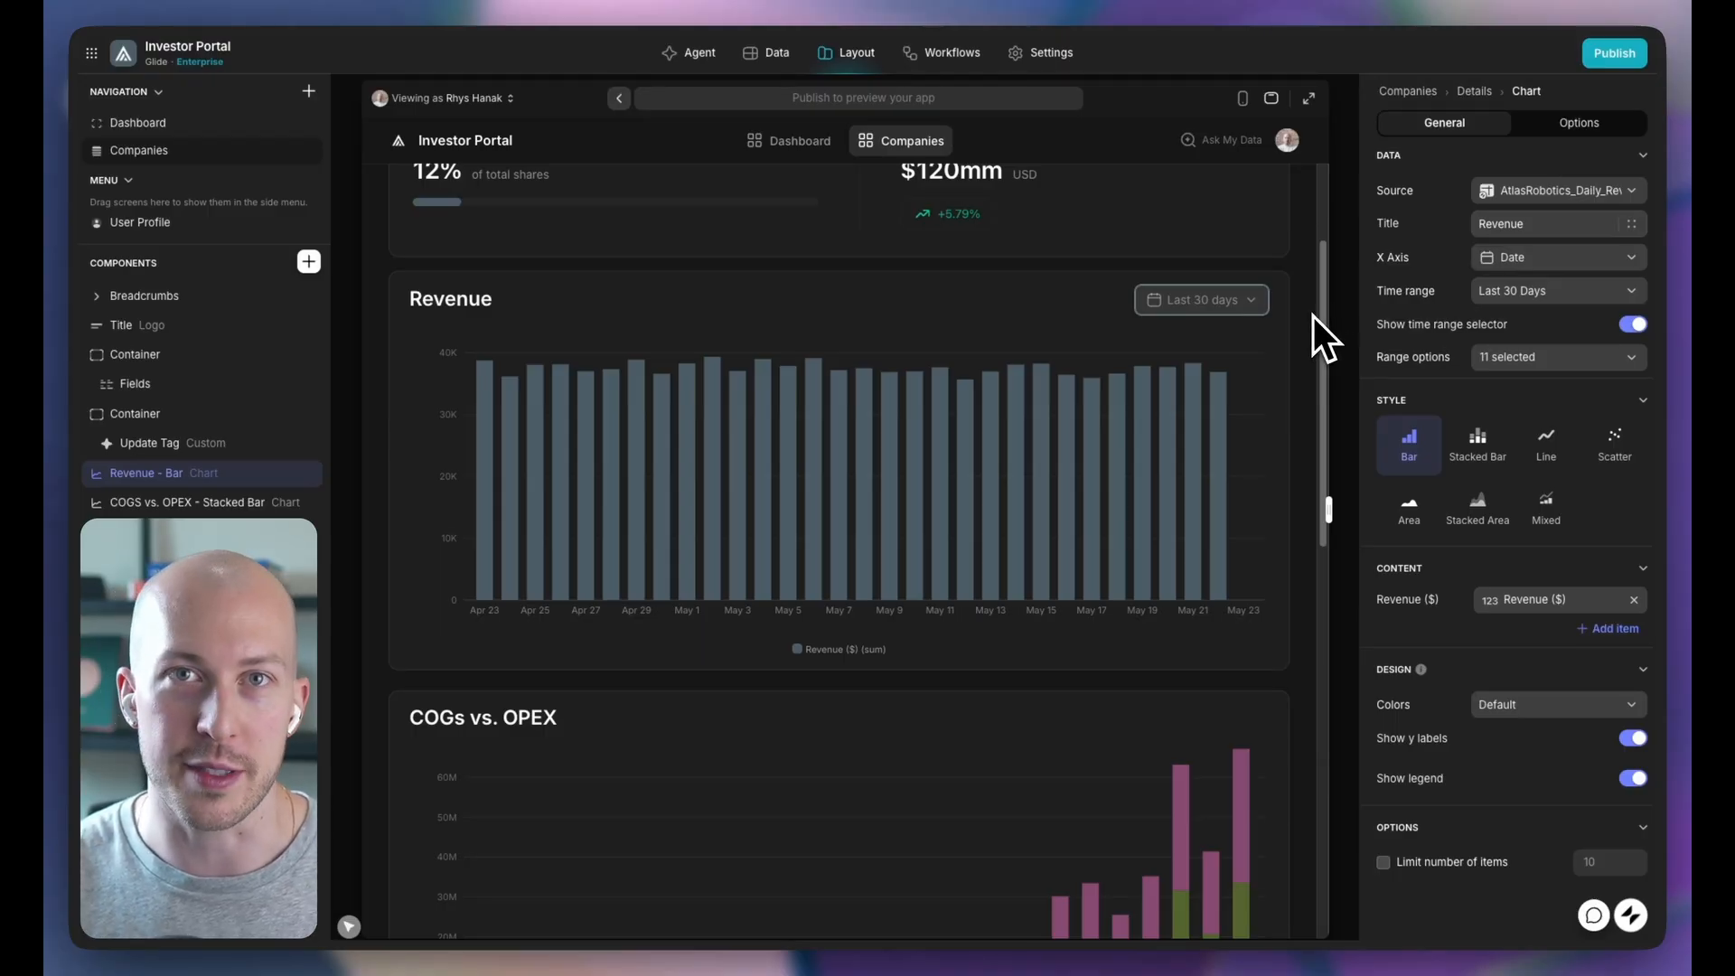
mouse_move(1420, 321)
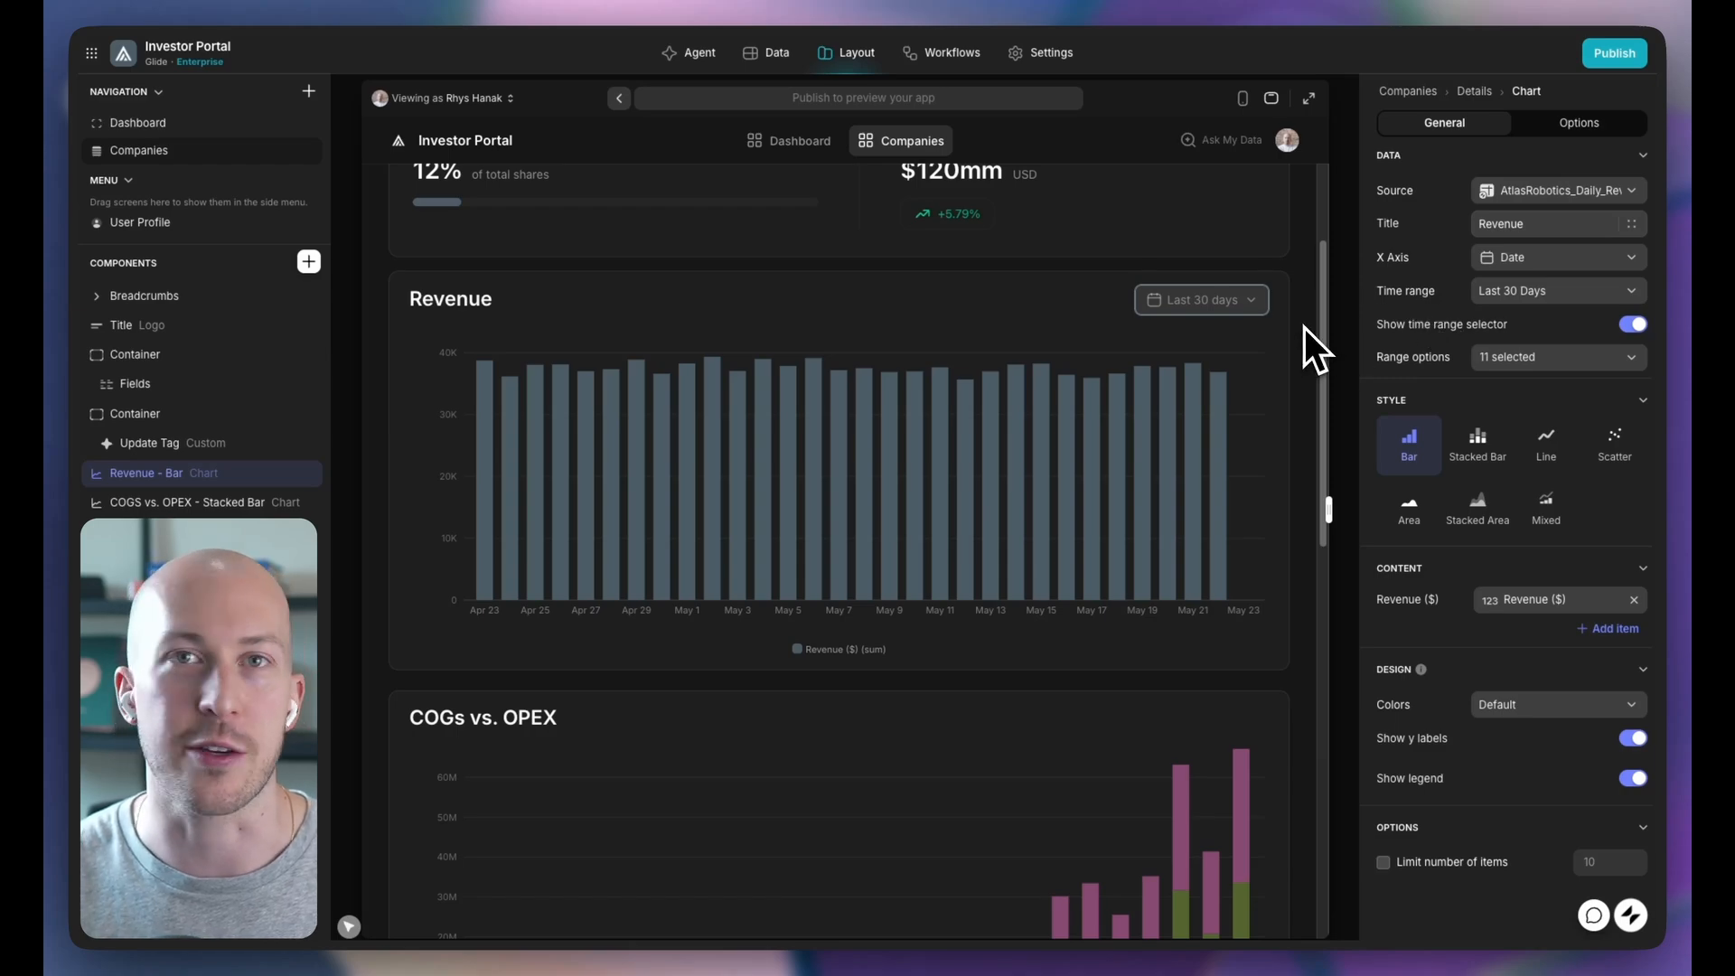
mouse_move(1302, 347)
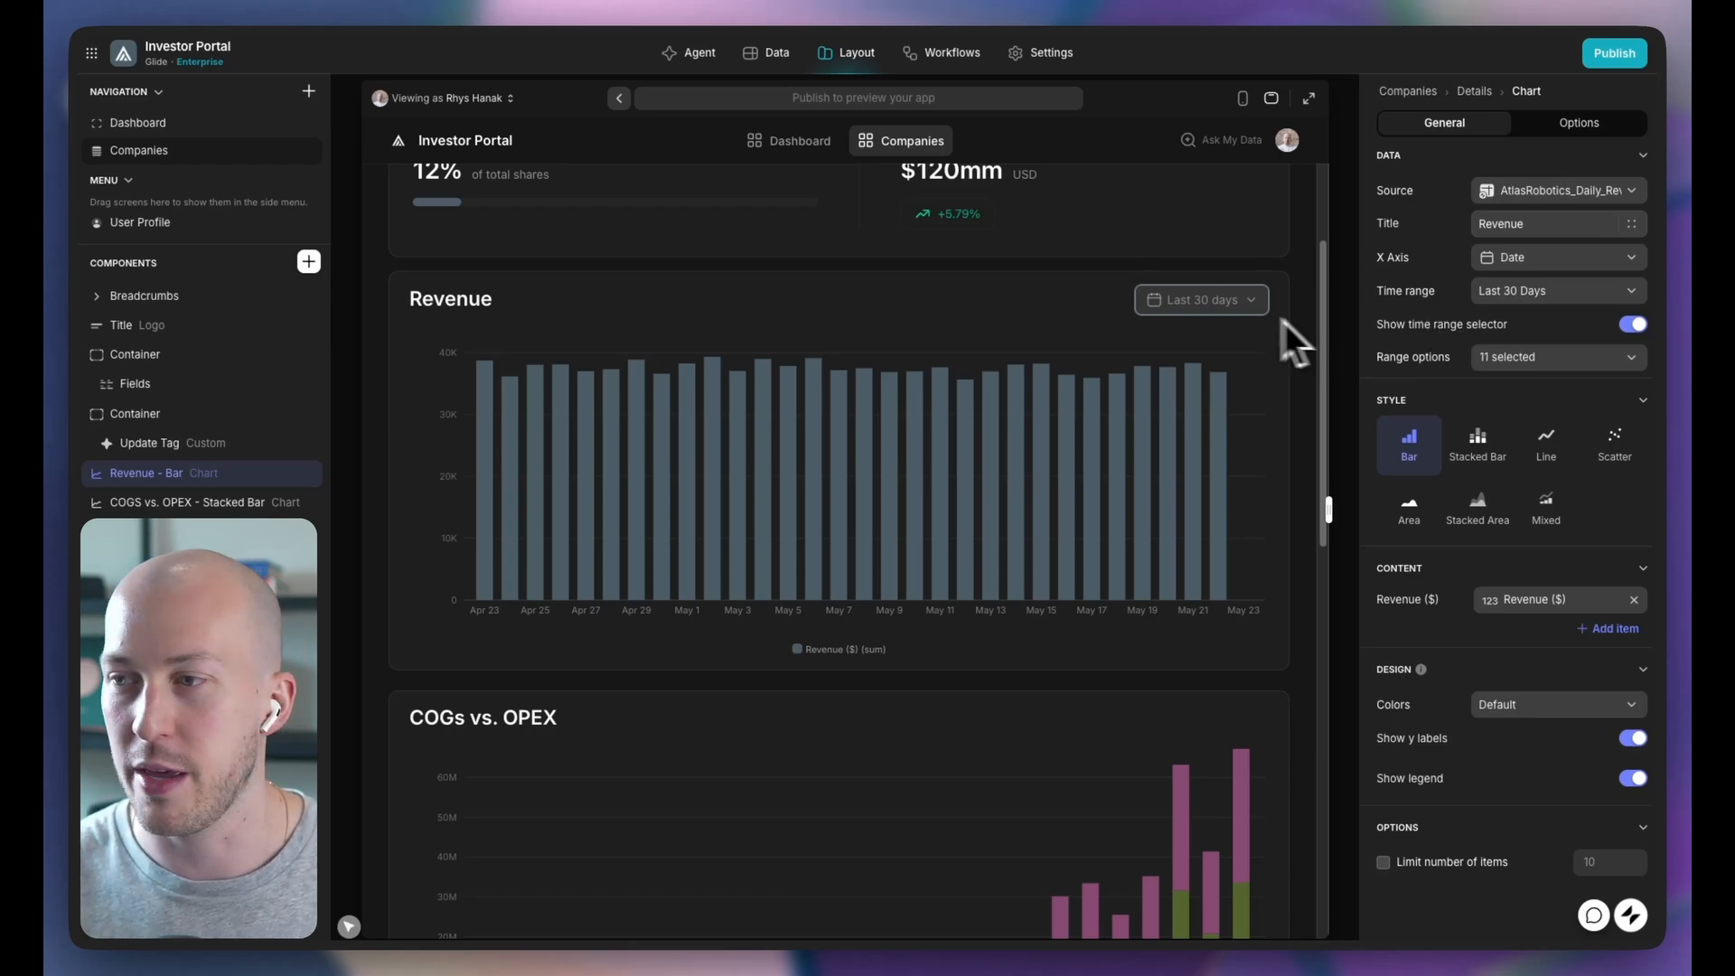
click(1200, 300)
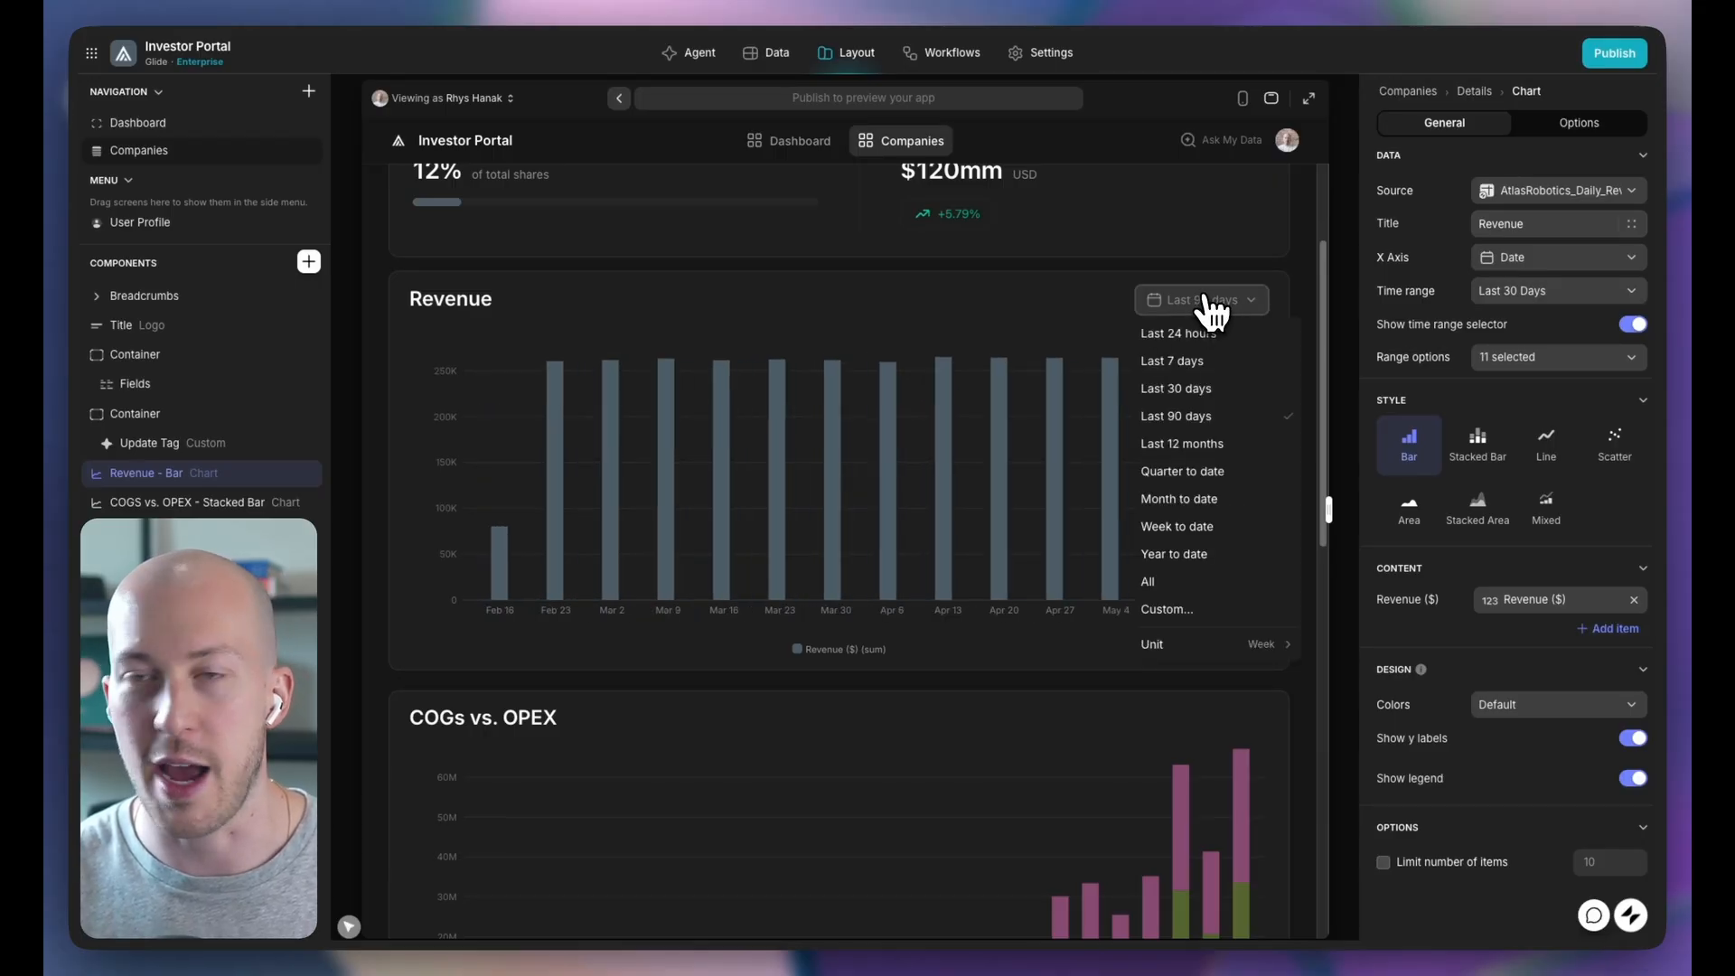
click(1180, 470)
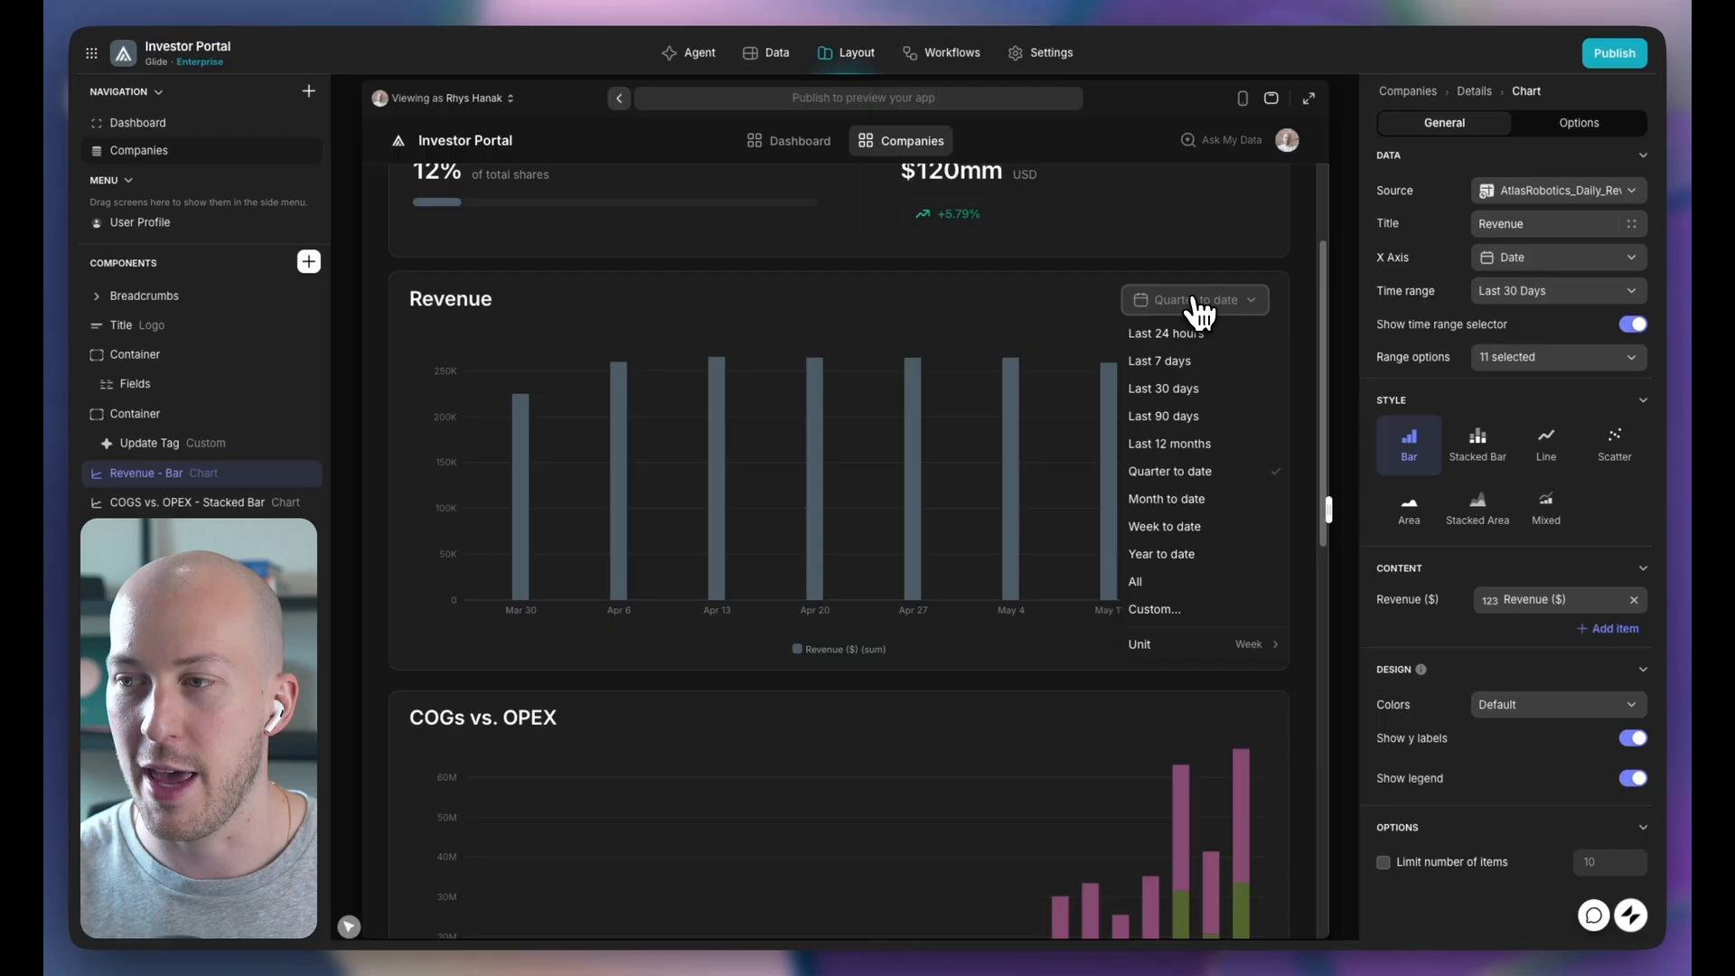
click(1135, 580)
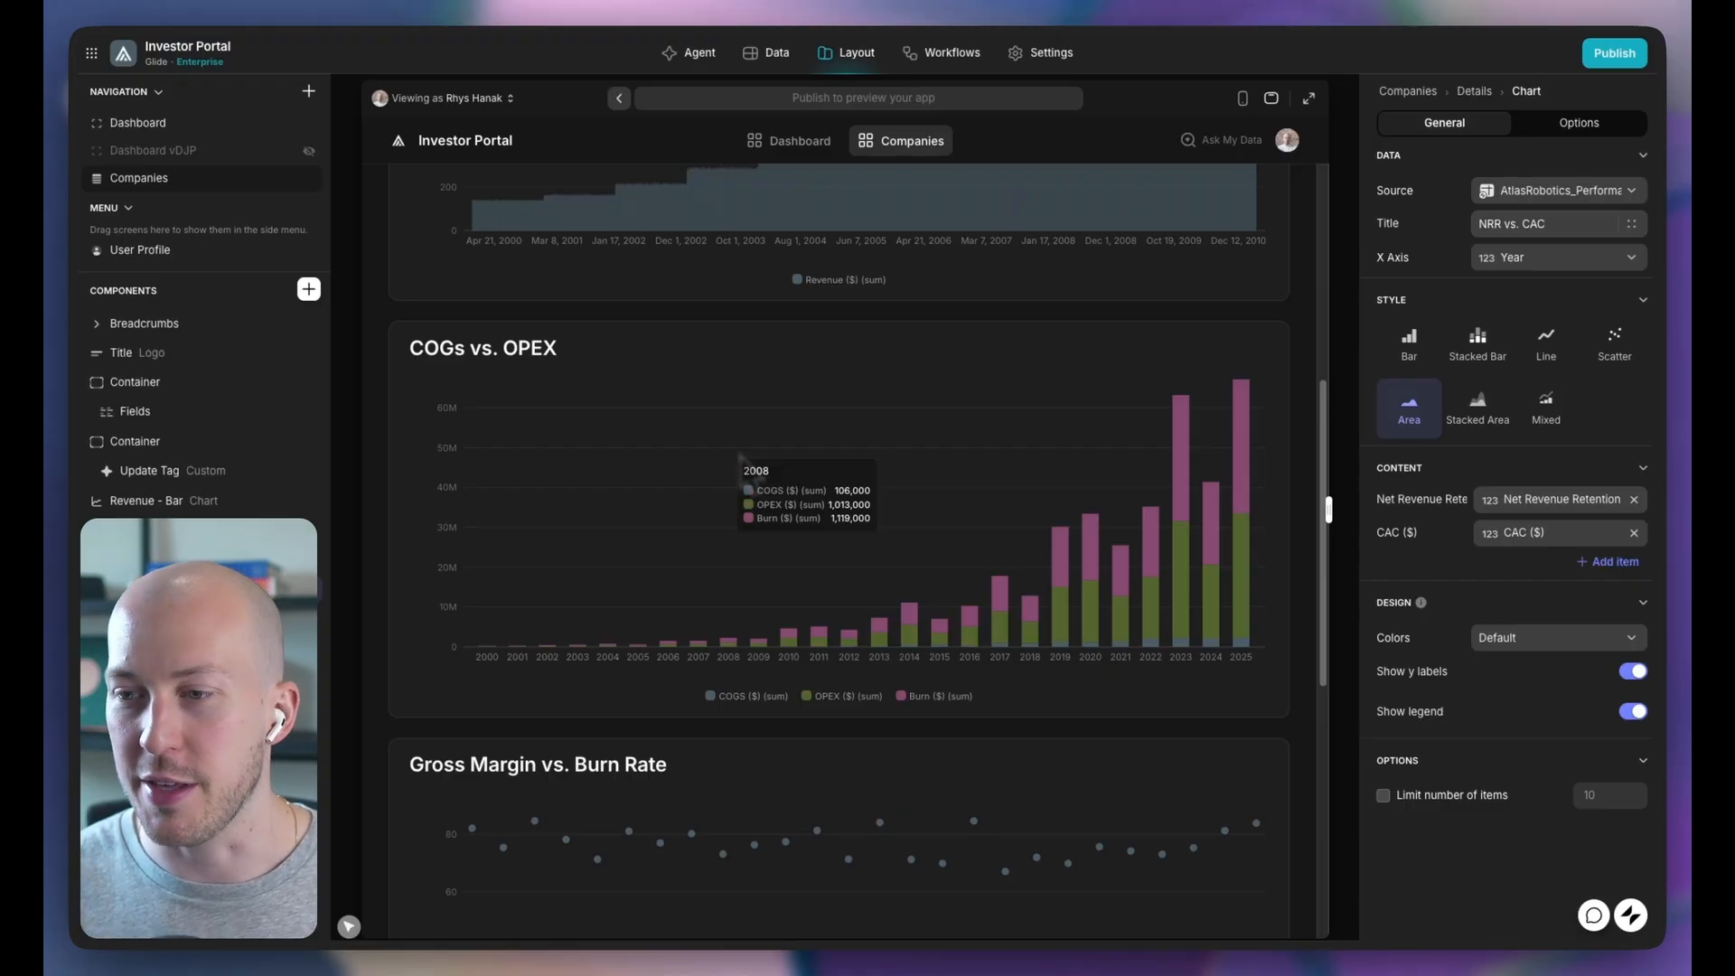
mouse_move(841, 469)
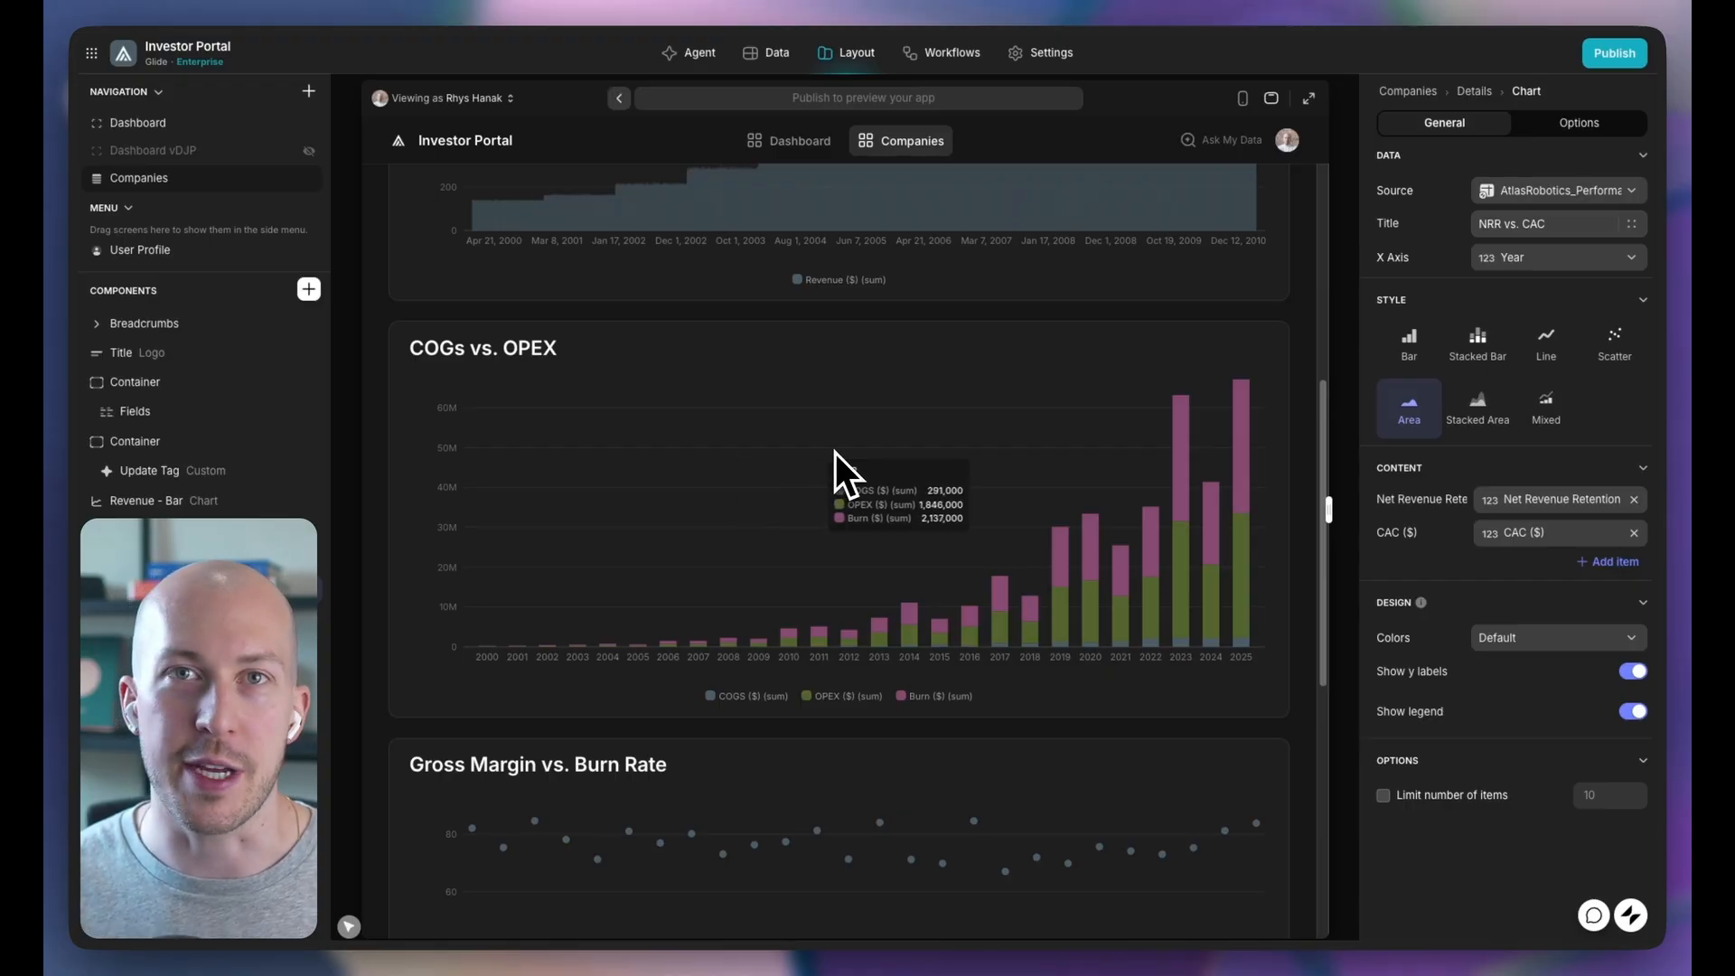
mouse_move(954, 470)
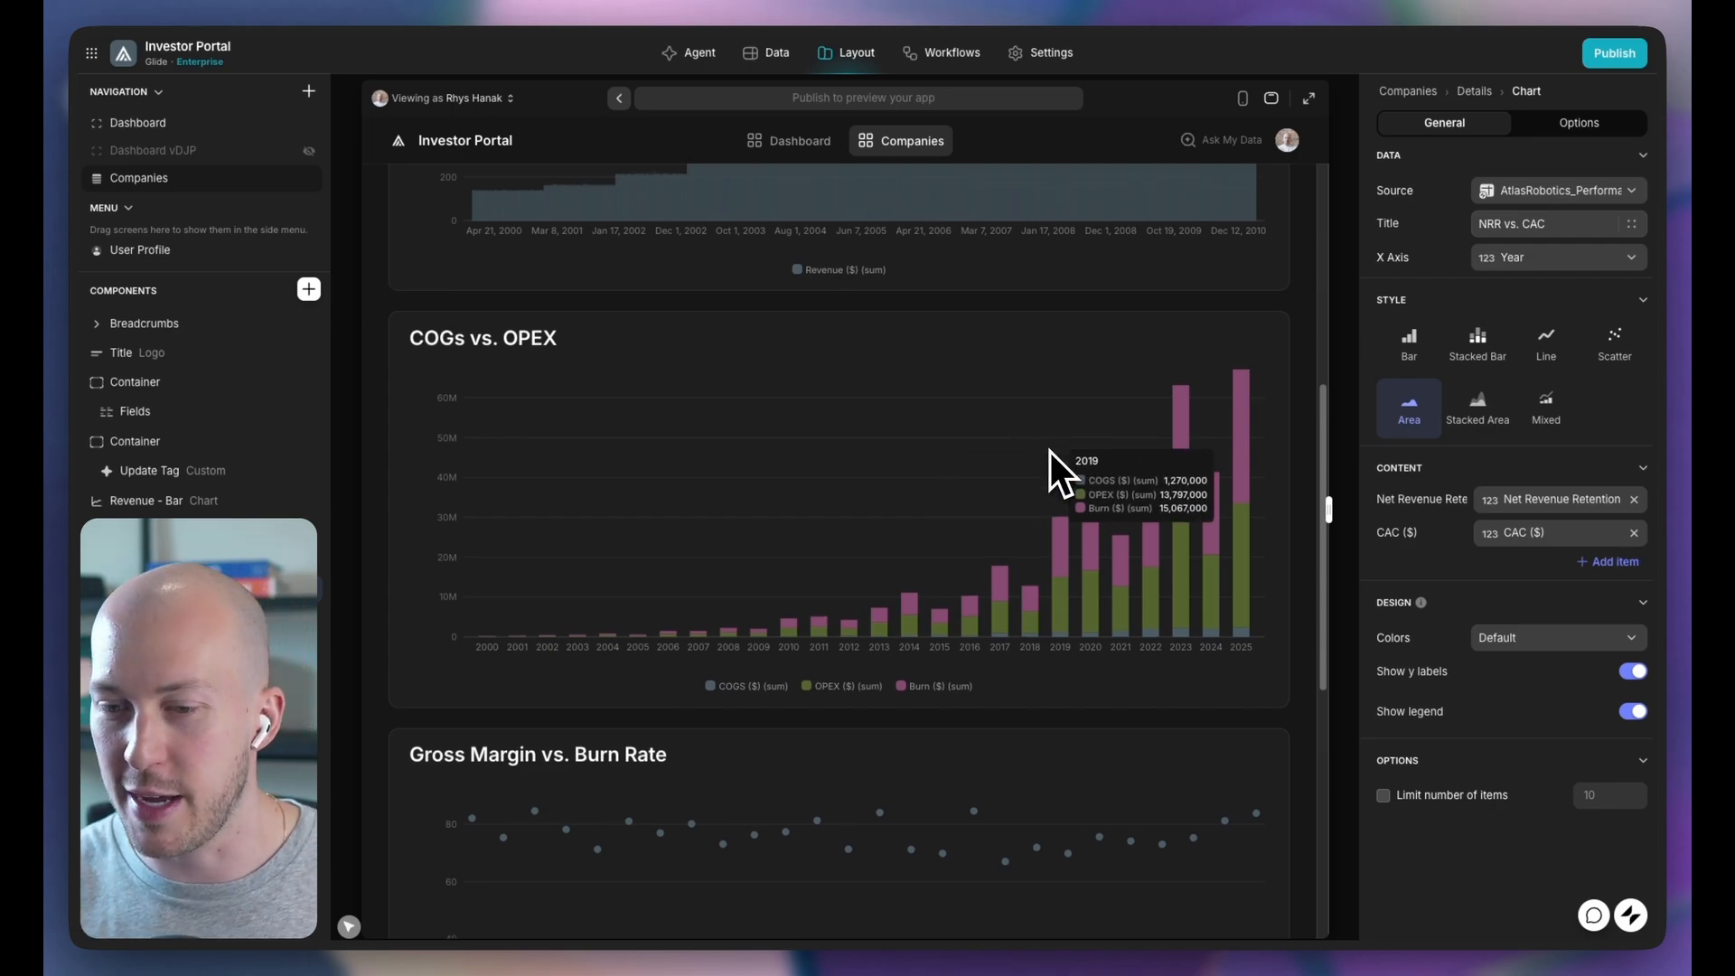
- Set the NRR vs. CAC chart style to Stacked Area
scroll(down, 3)
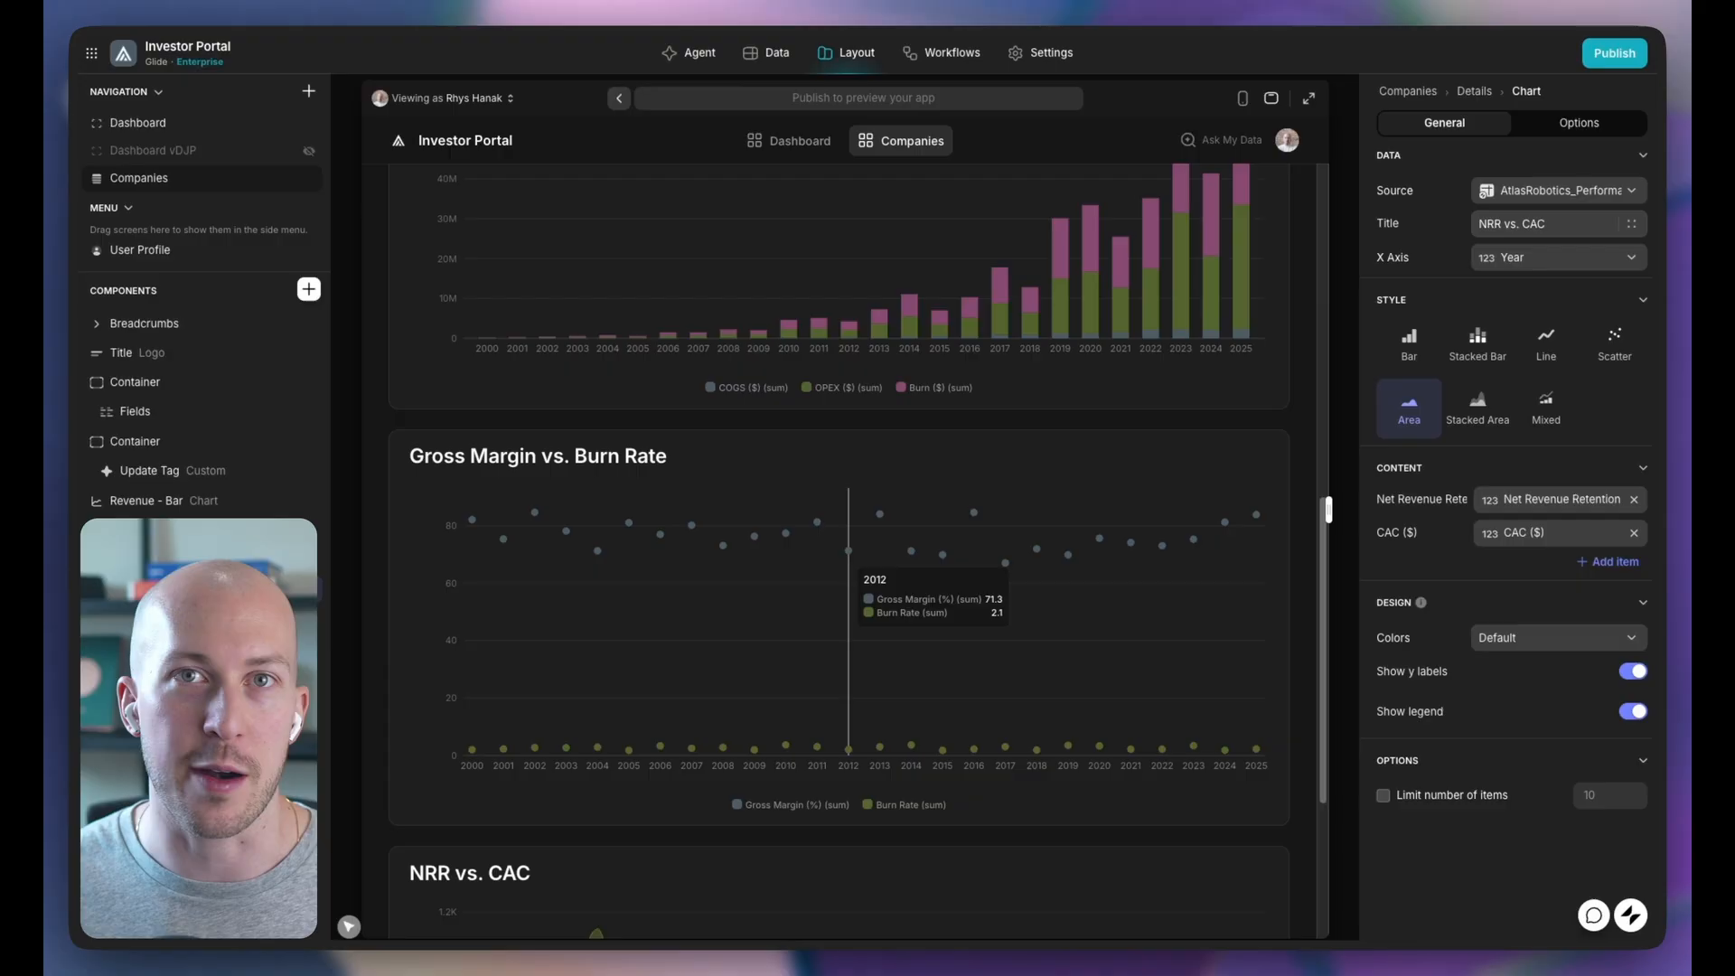
scroll(down, 3)
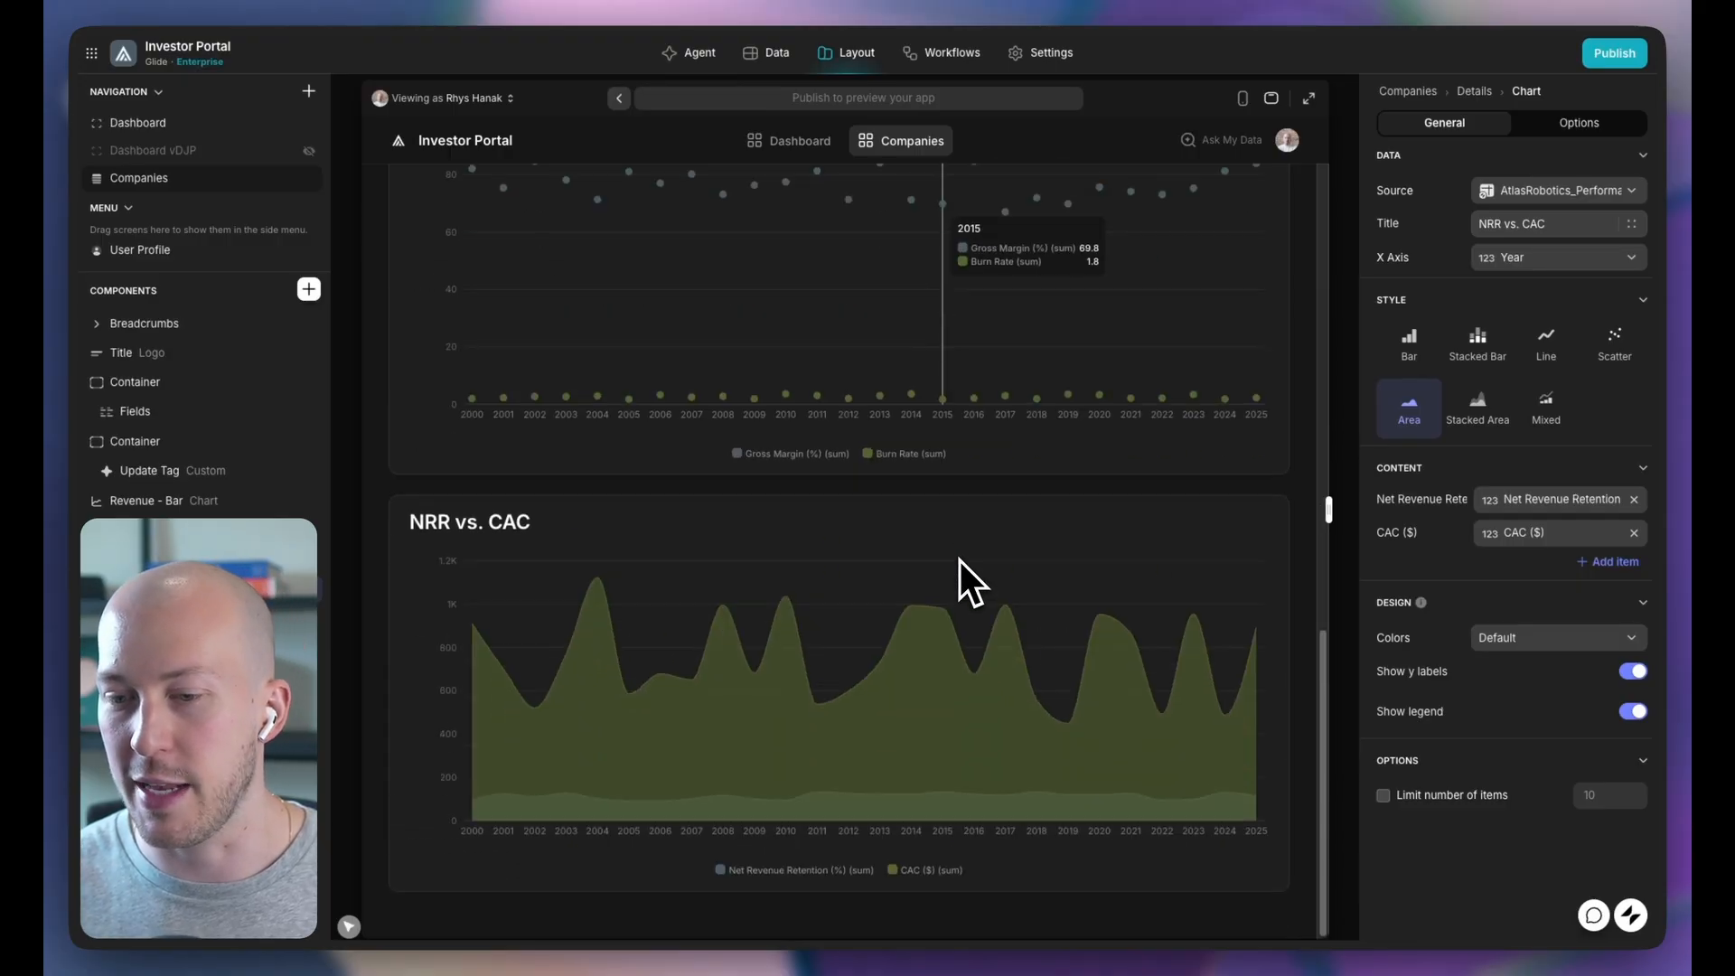
mouse_move(911, 606)
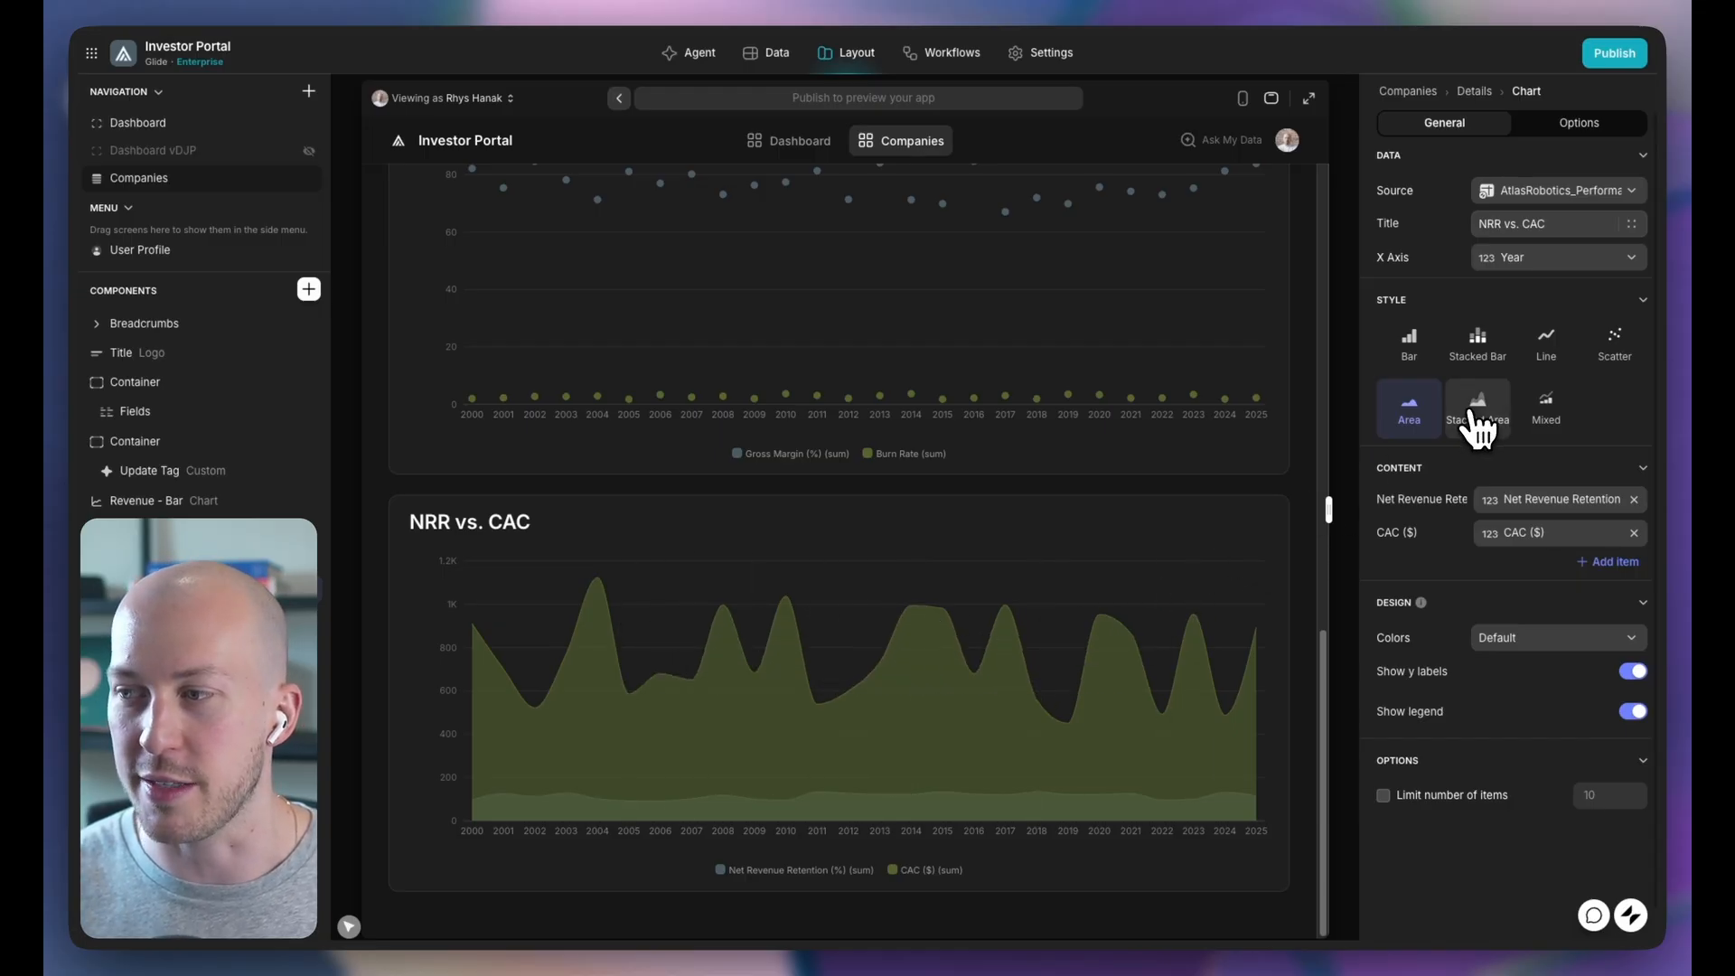
click(1476, 407)
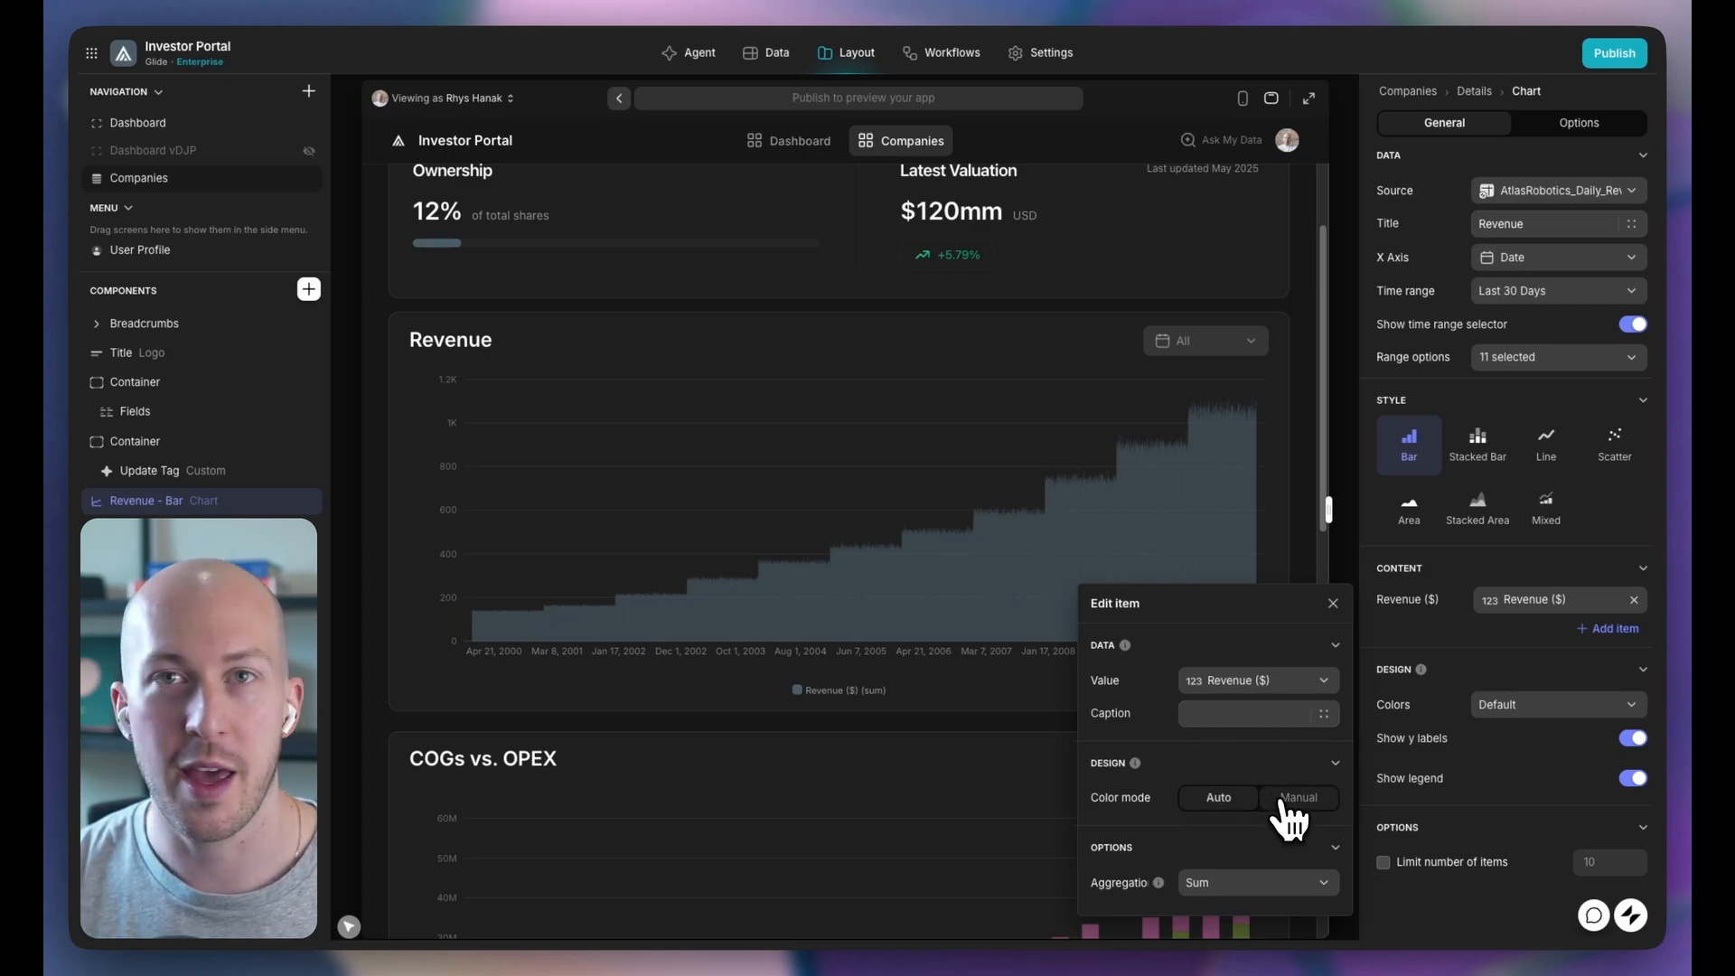
- Set the Revenue ($) series colour mode to Manual with colour 'white'
click(1298, 797)
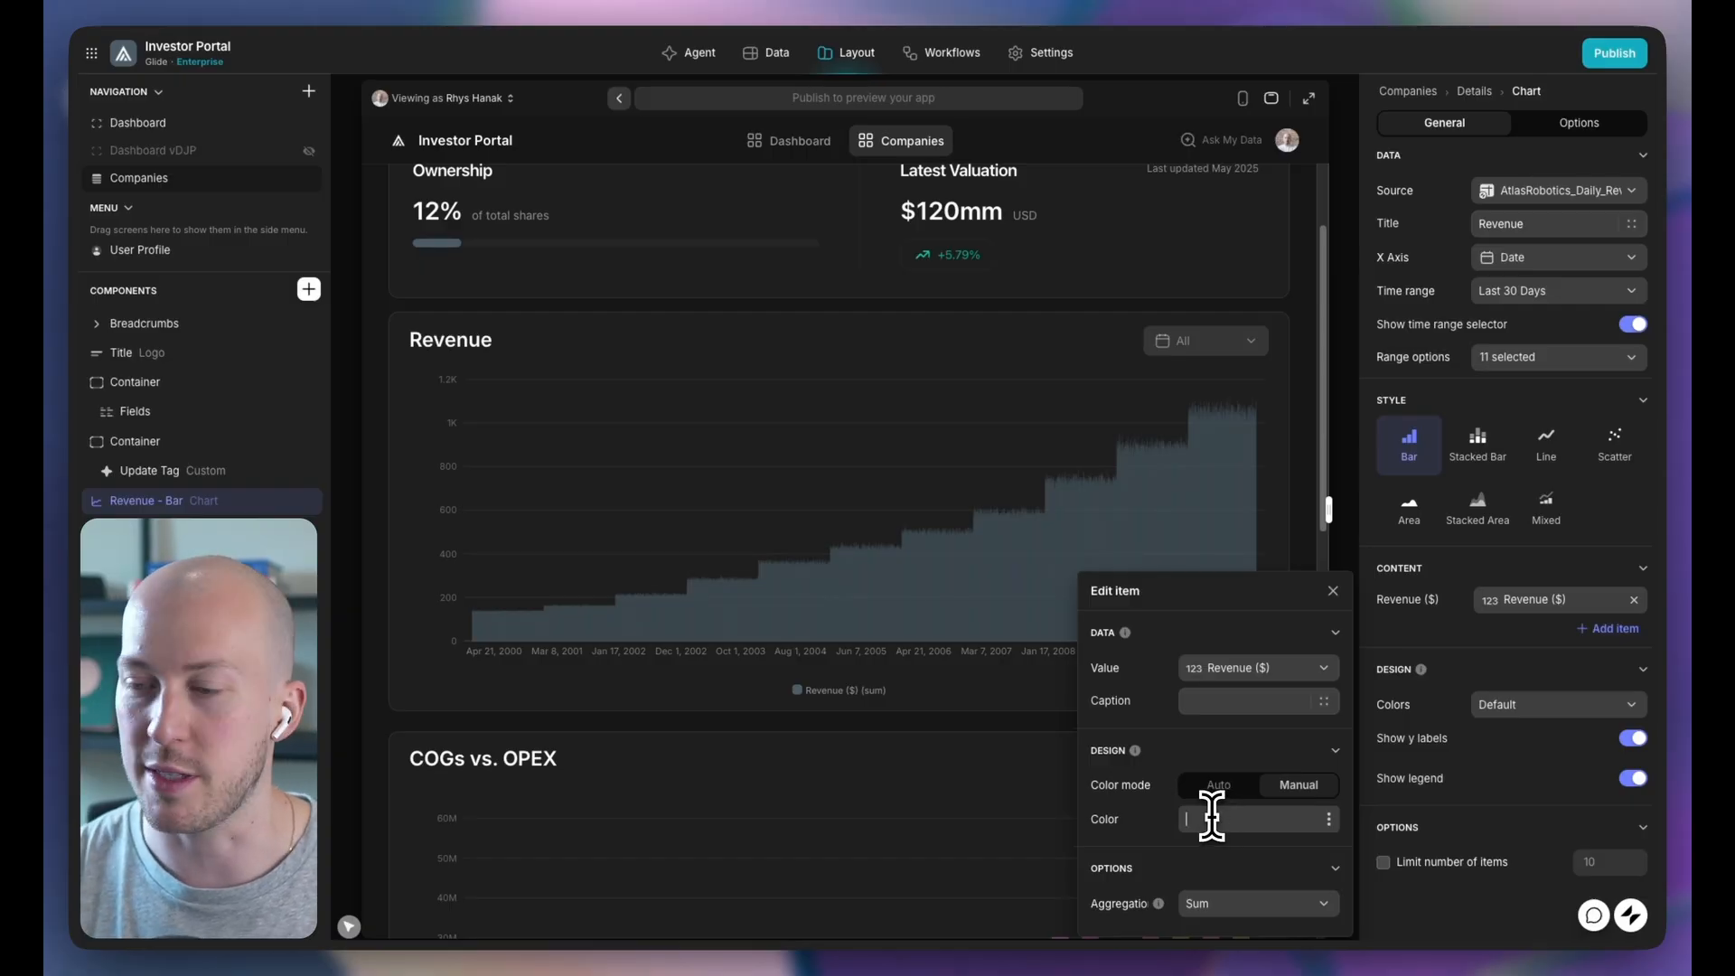
text(white)
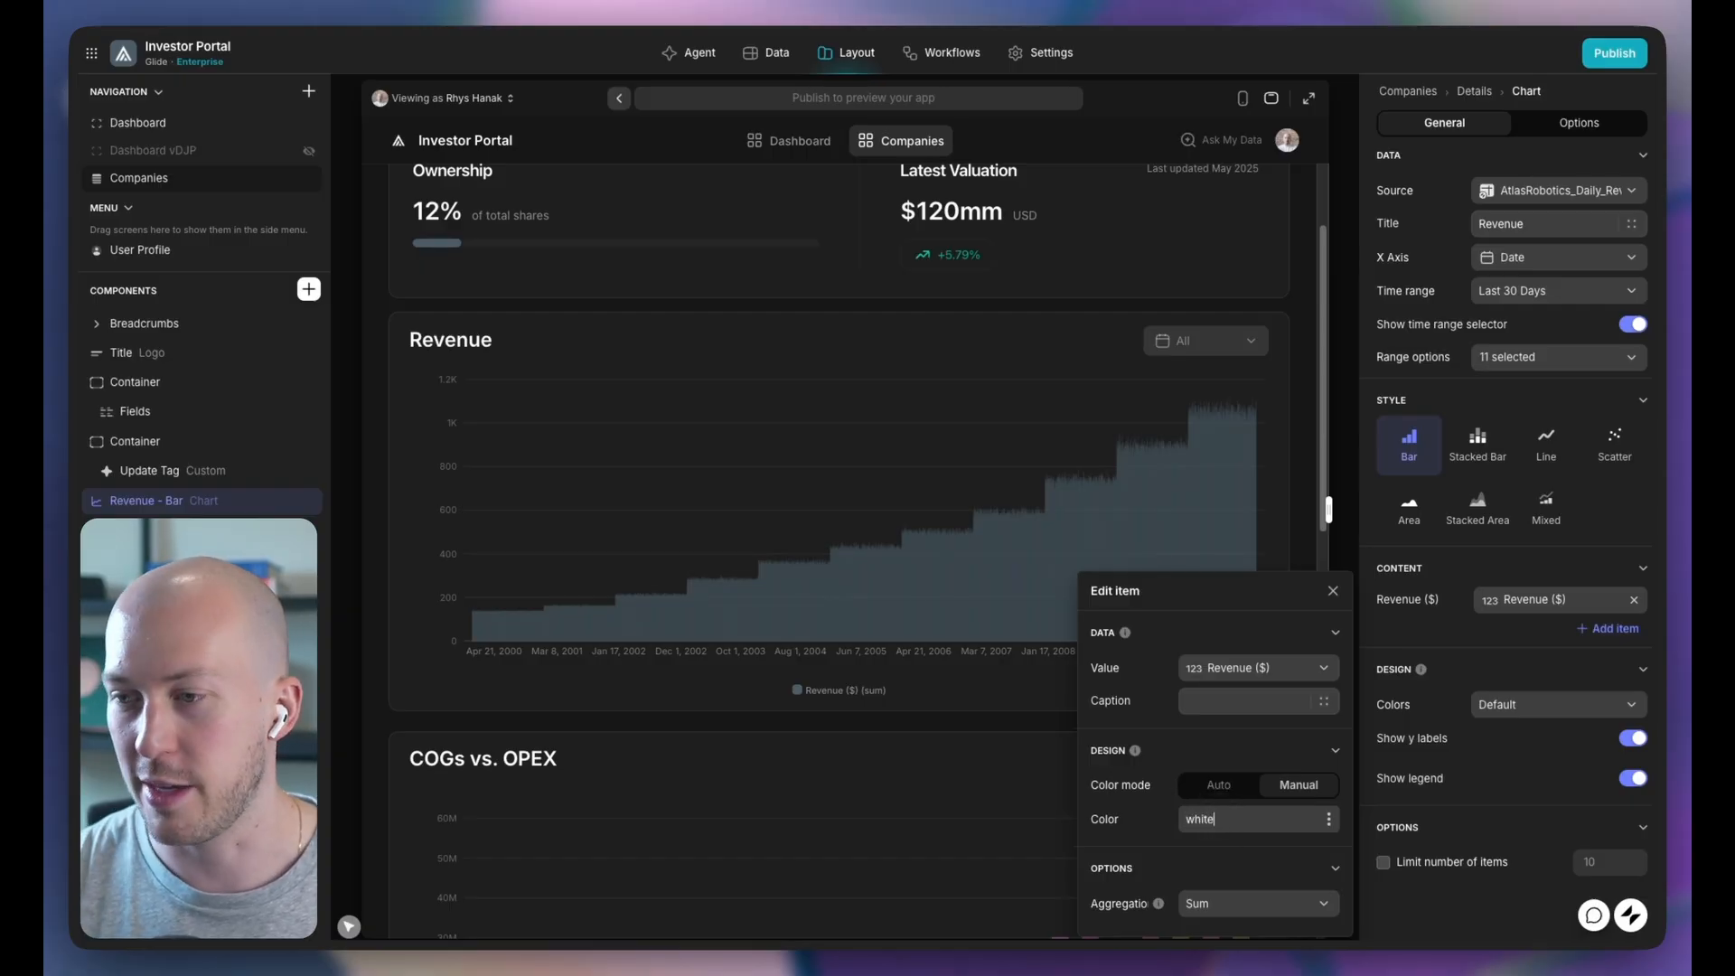